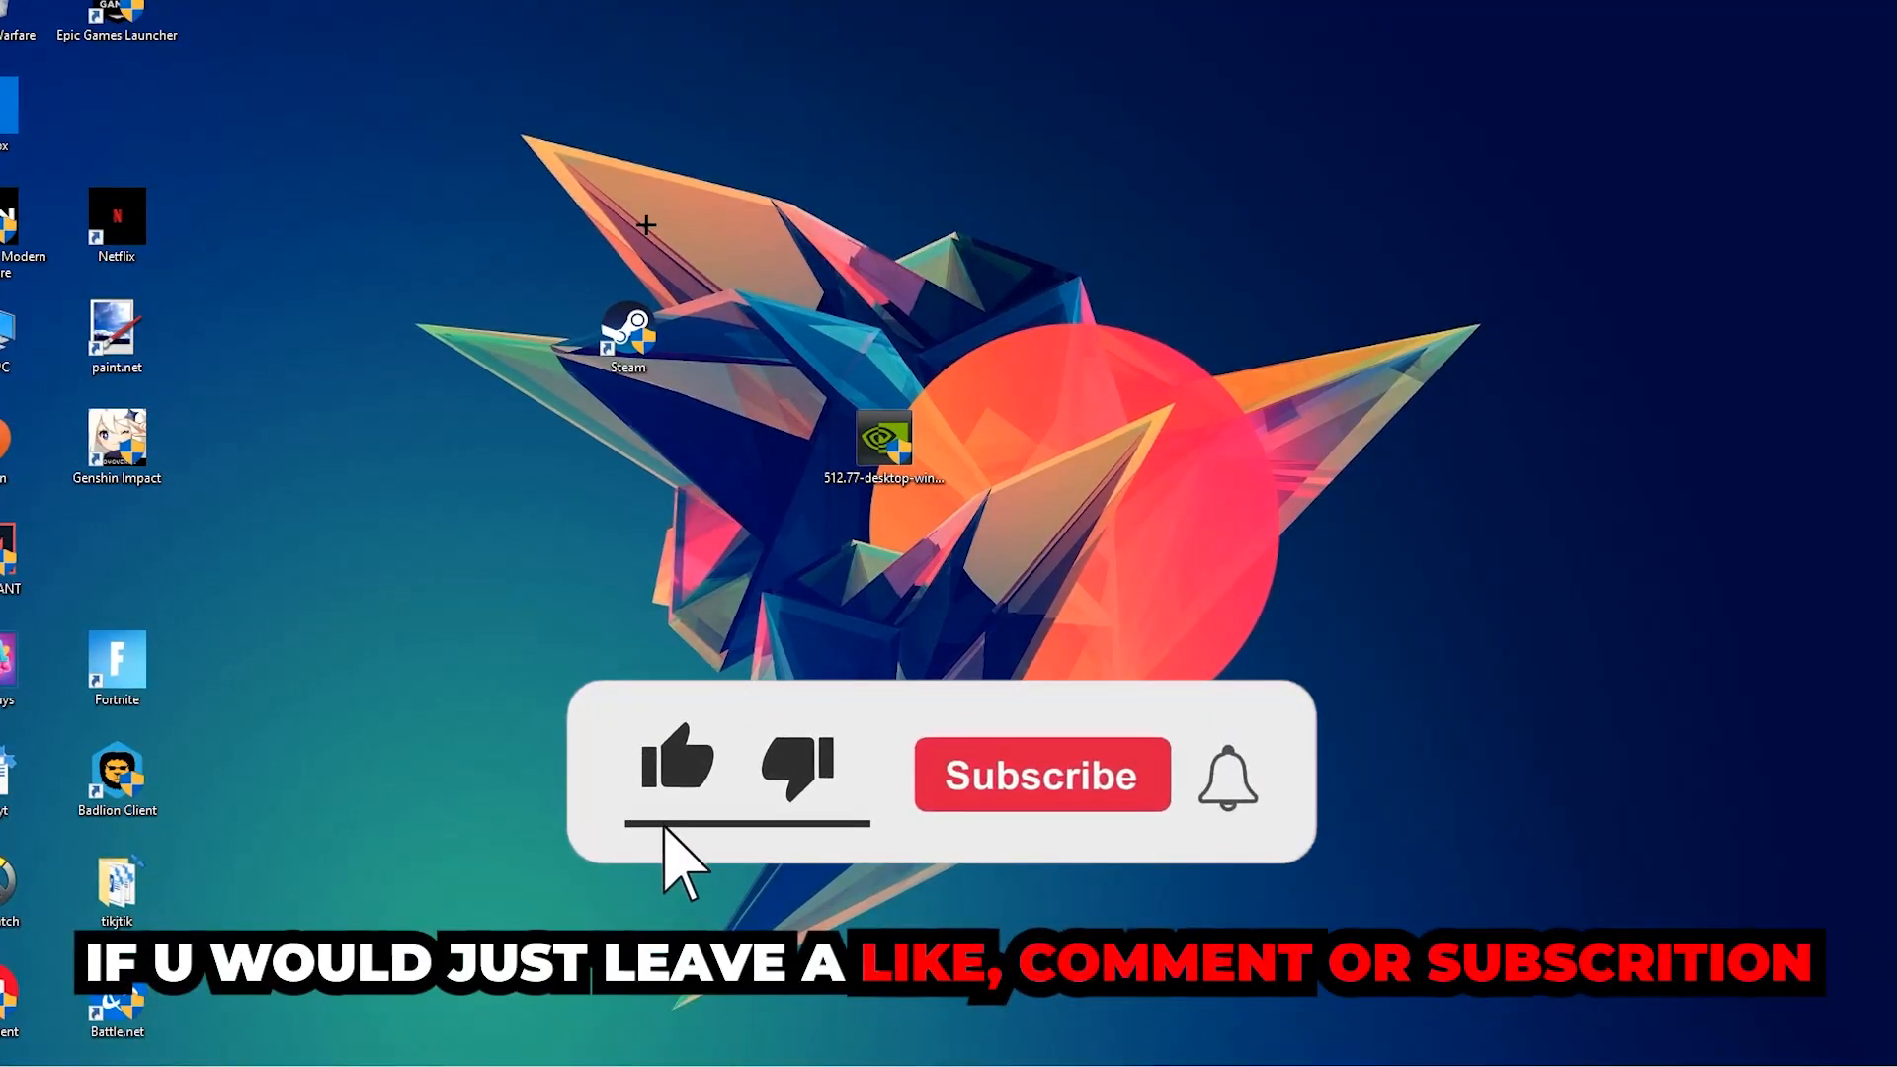
Search Start for 'windows defender firewall' and launch the Control Panel result.
click(1039, 774)
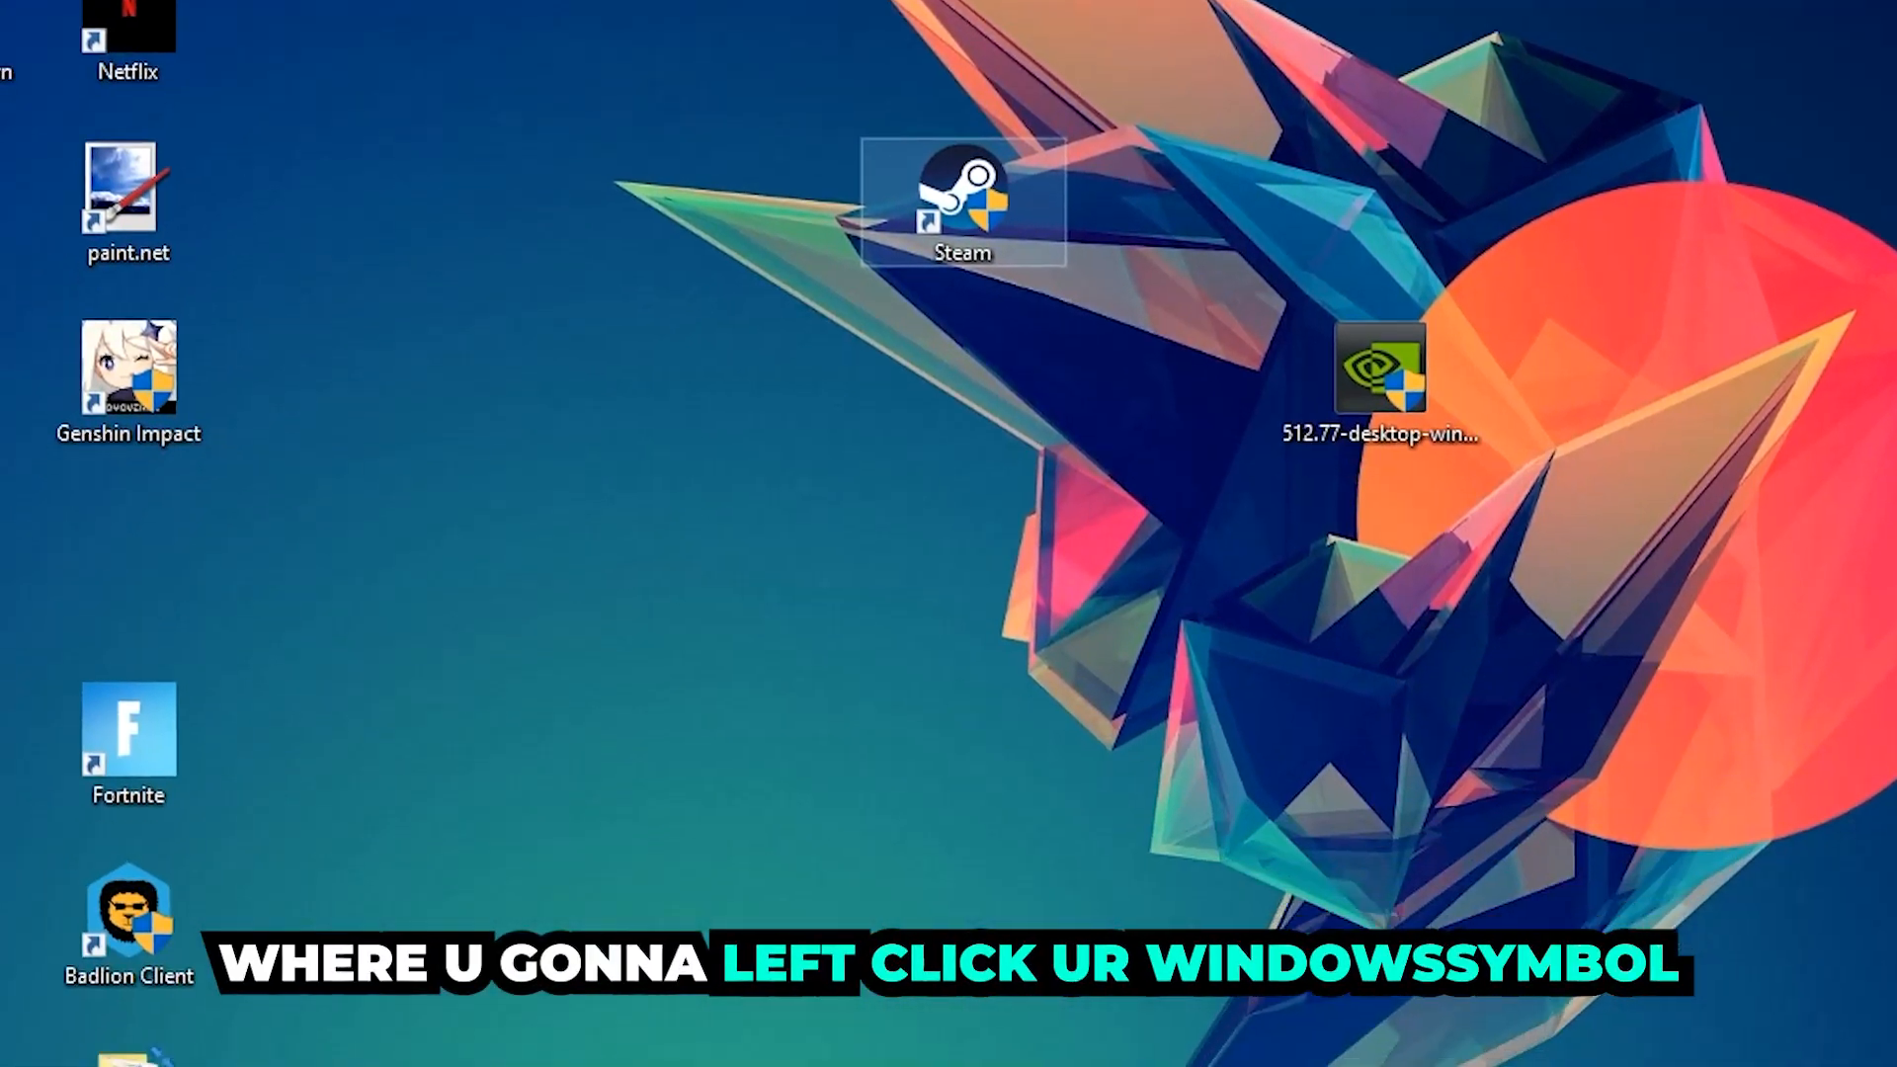
click(20, 1044)
text(wind)
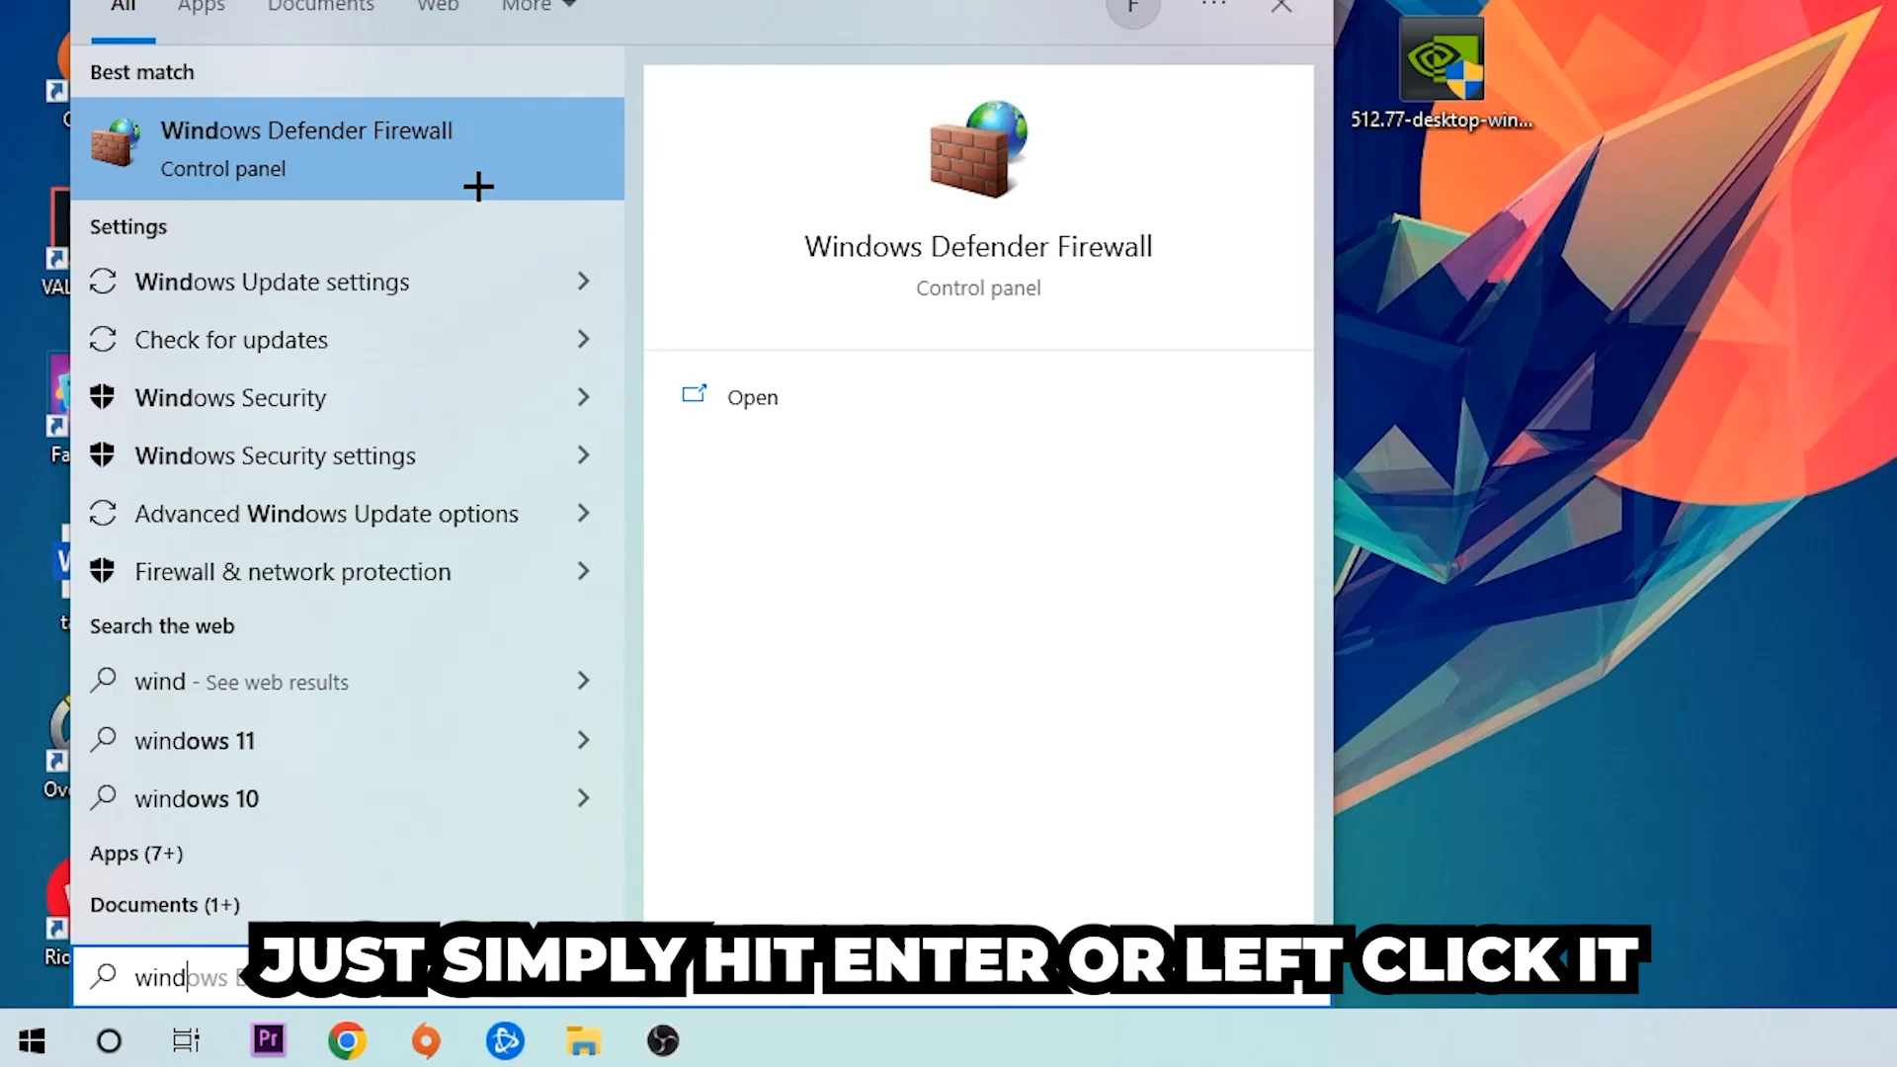
click(304, 149)
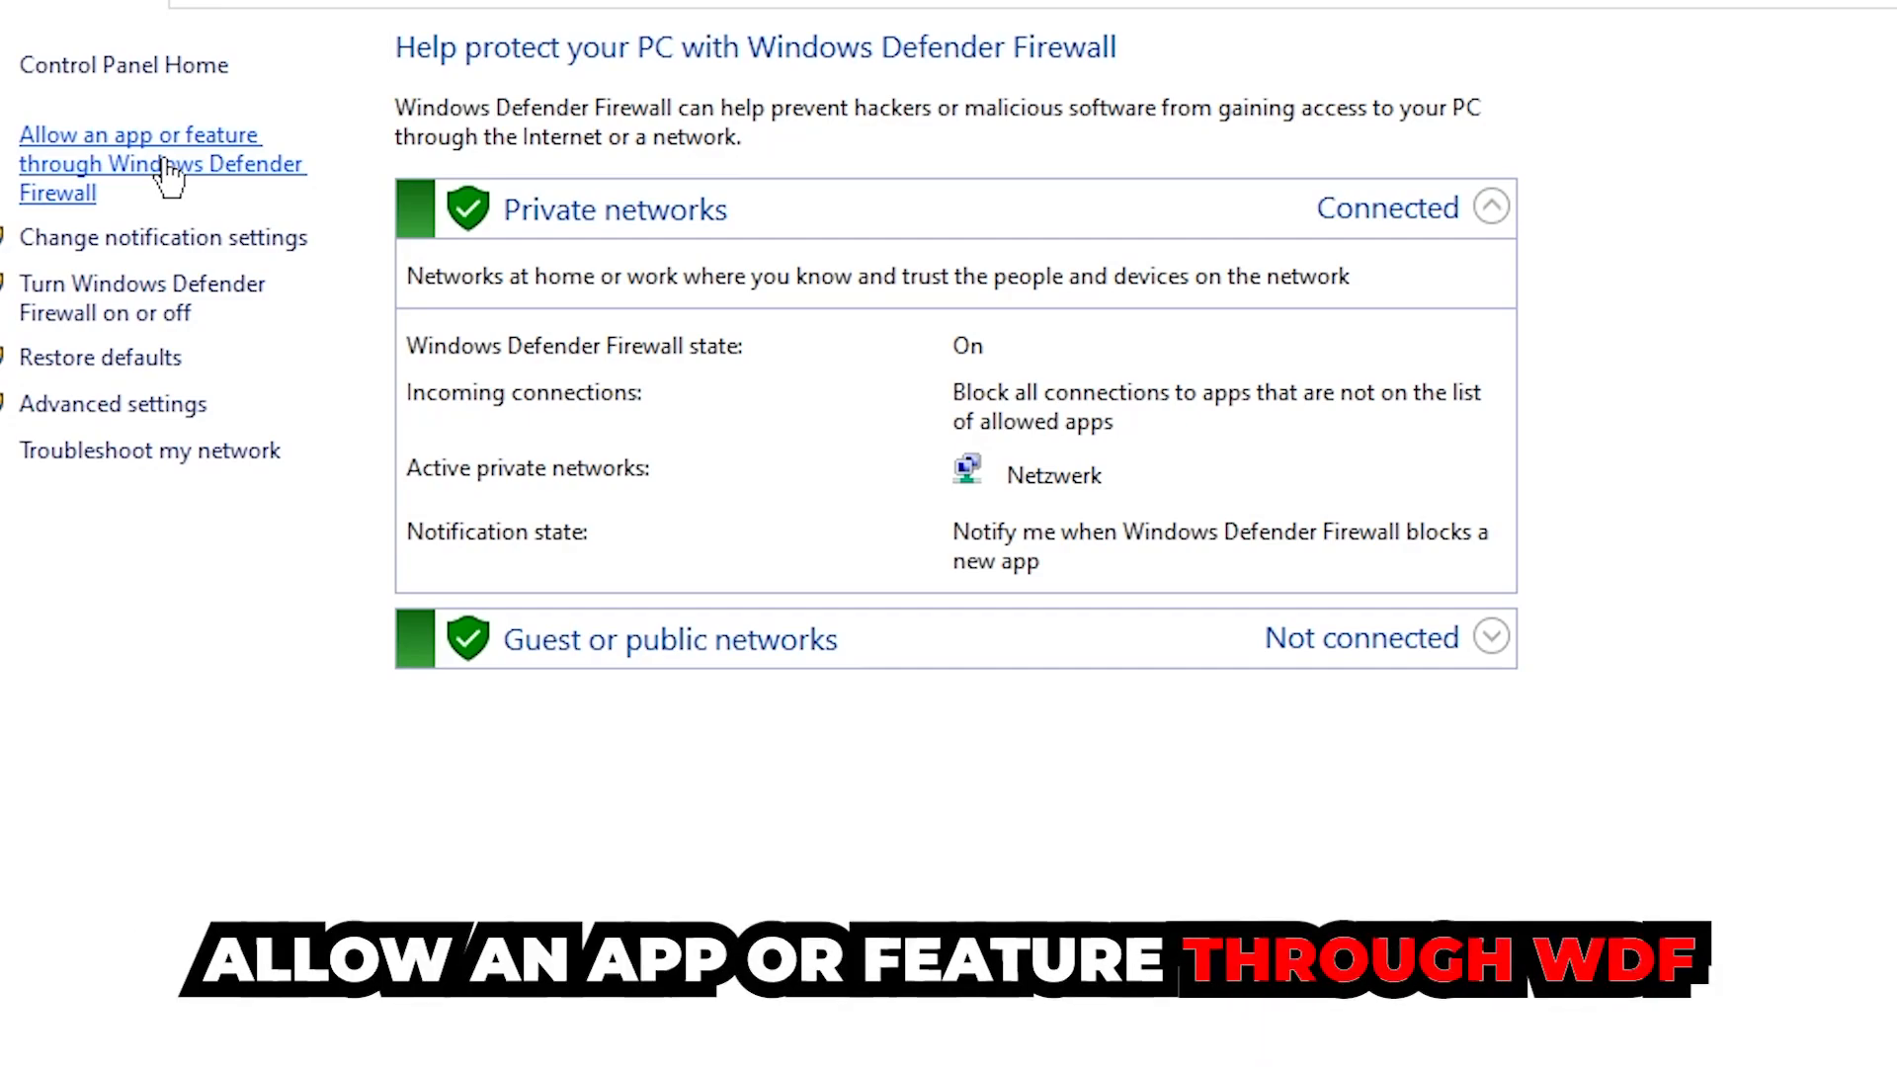
Open the allowed apps list, enable Change settings, and choose Allow another app.
click(138, 164)
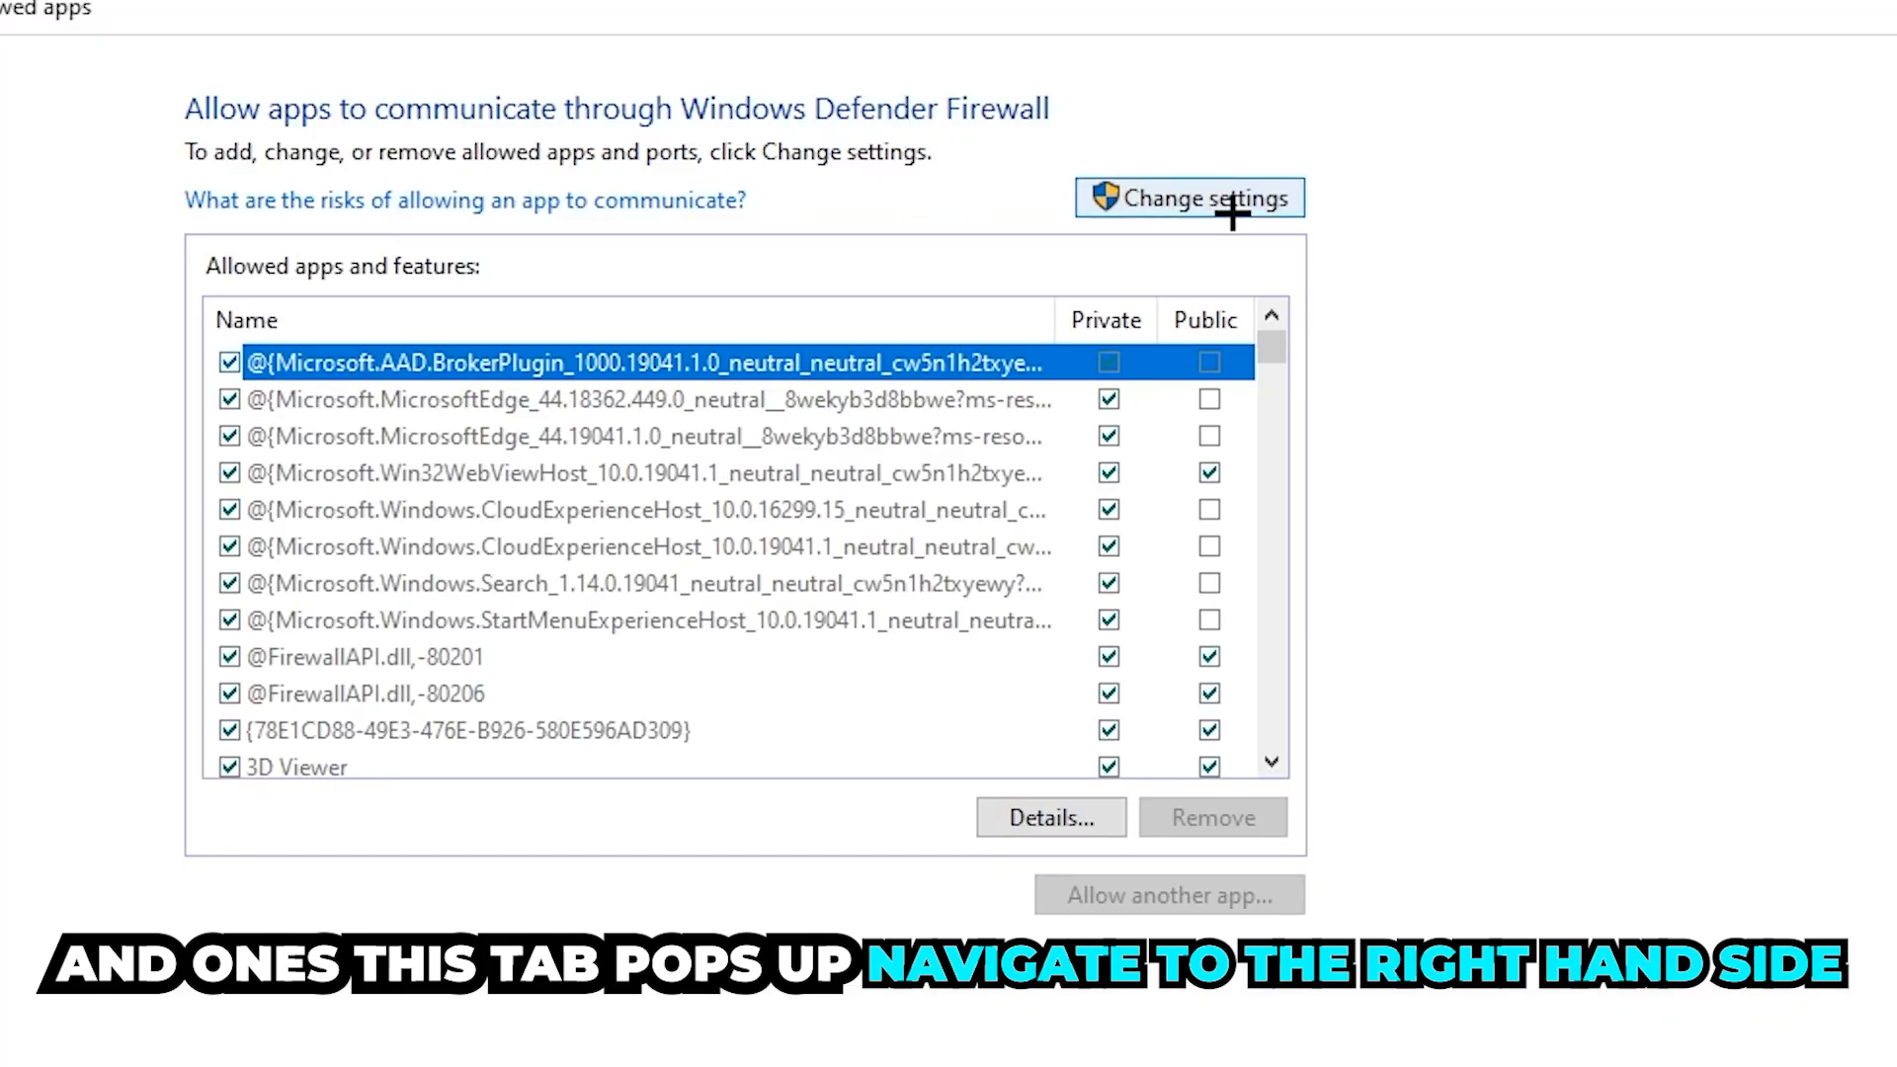
click(1188, 197)
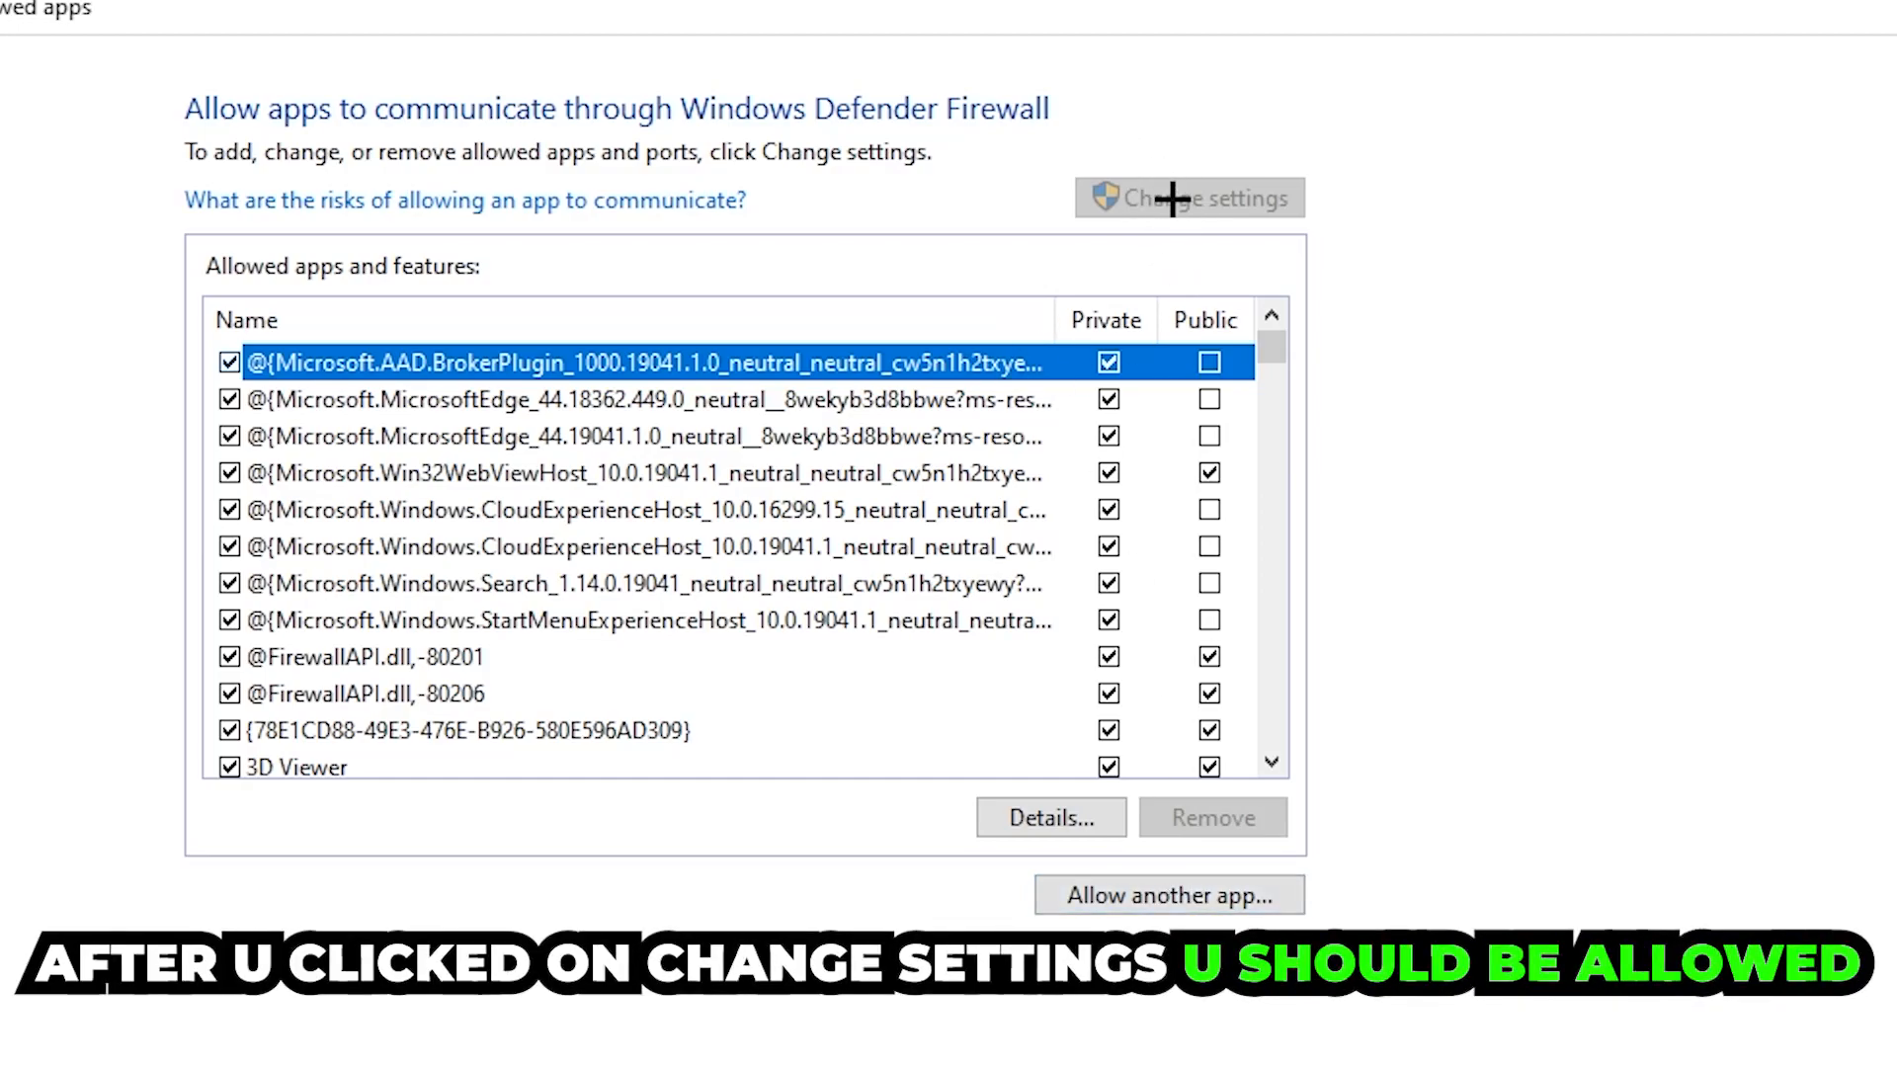
click(1168, 896)
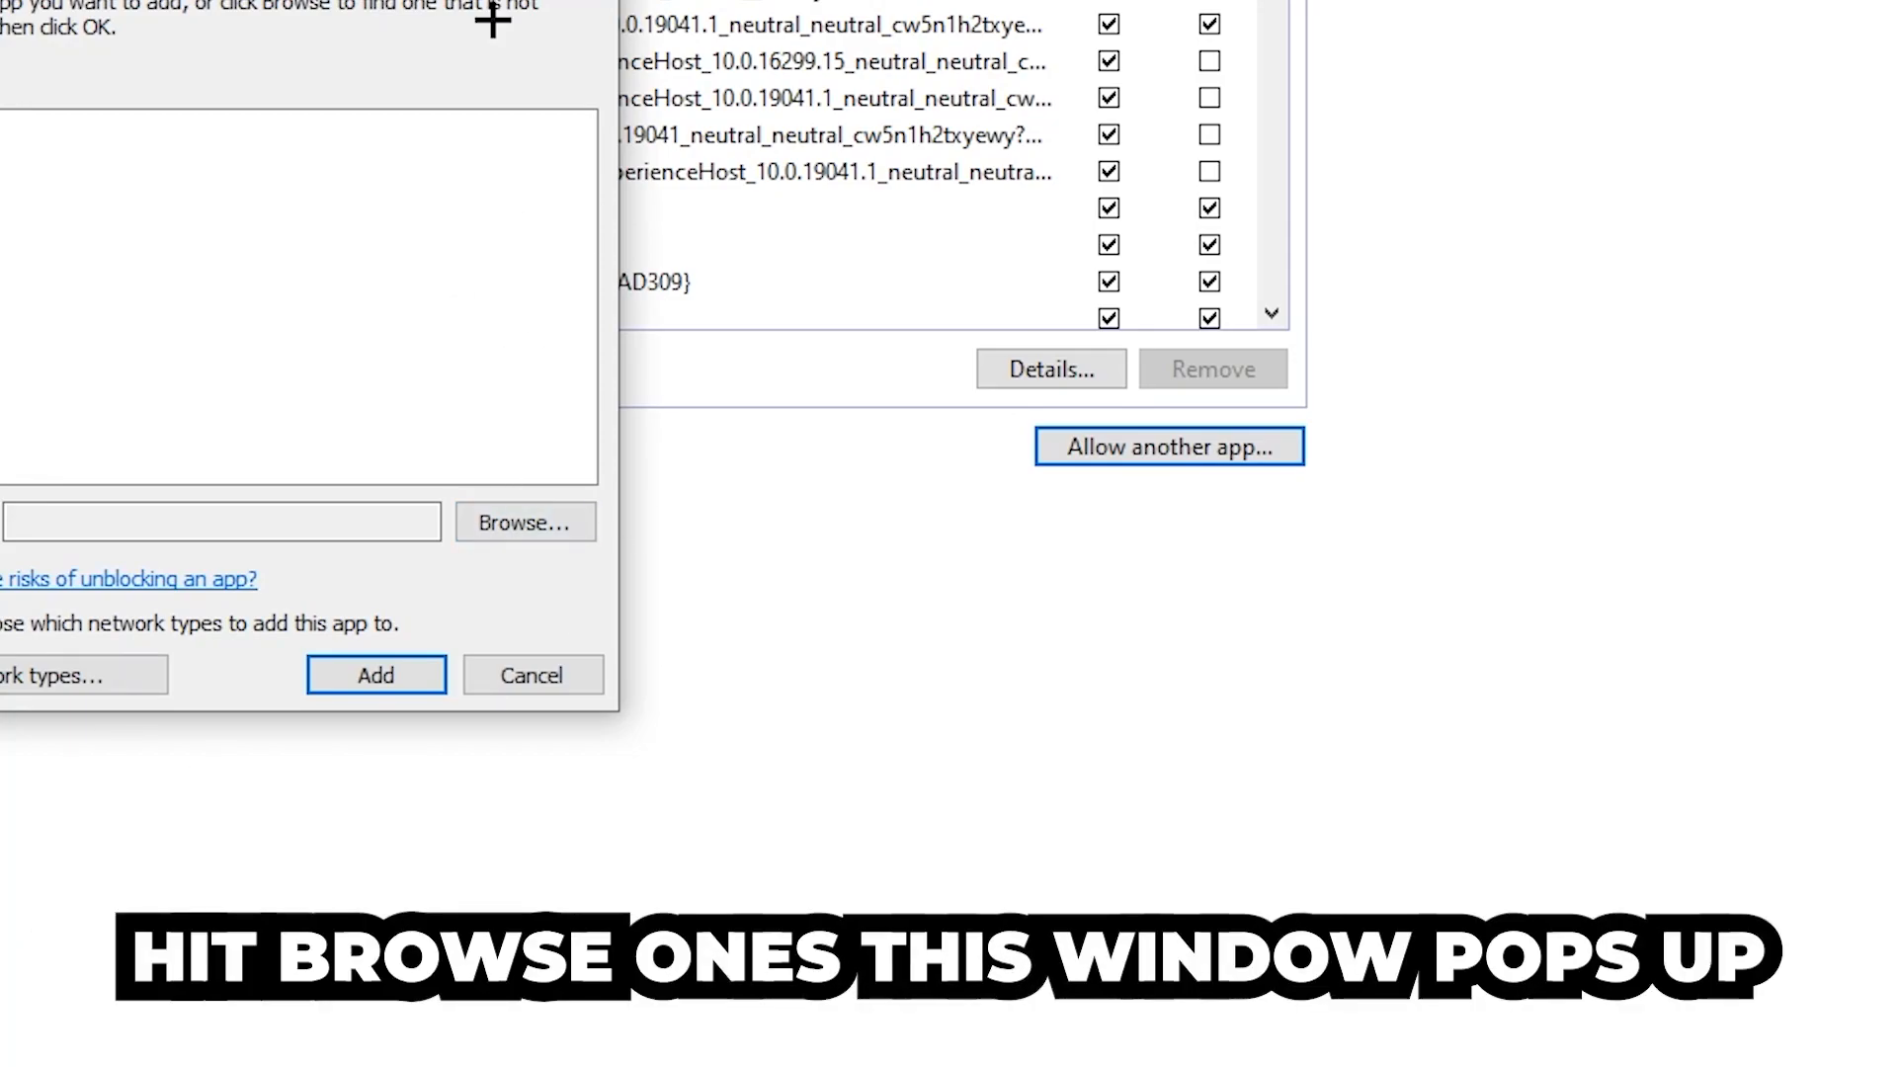
Browse to the program file and add it to the allowed apps list.
click(524, 522)
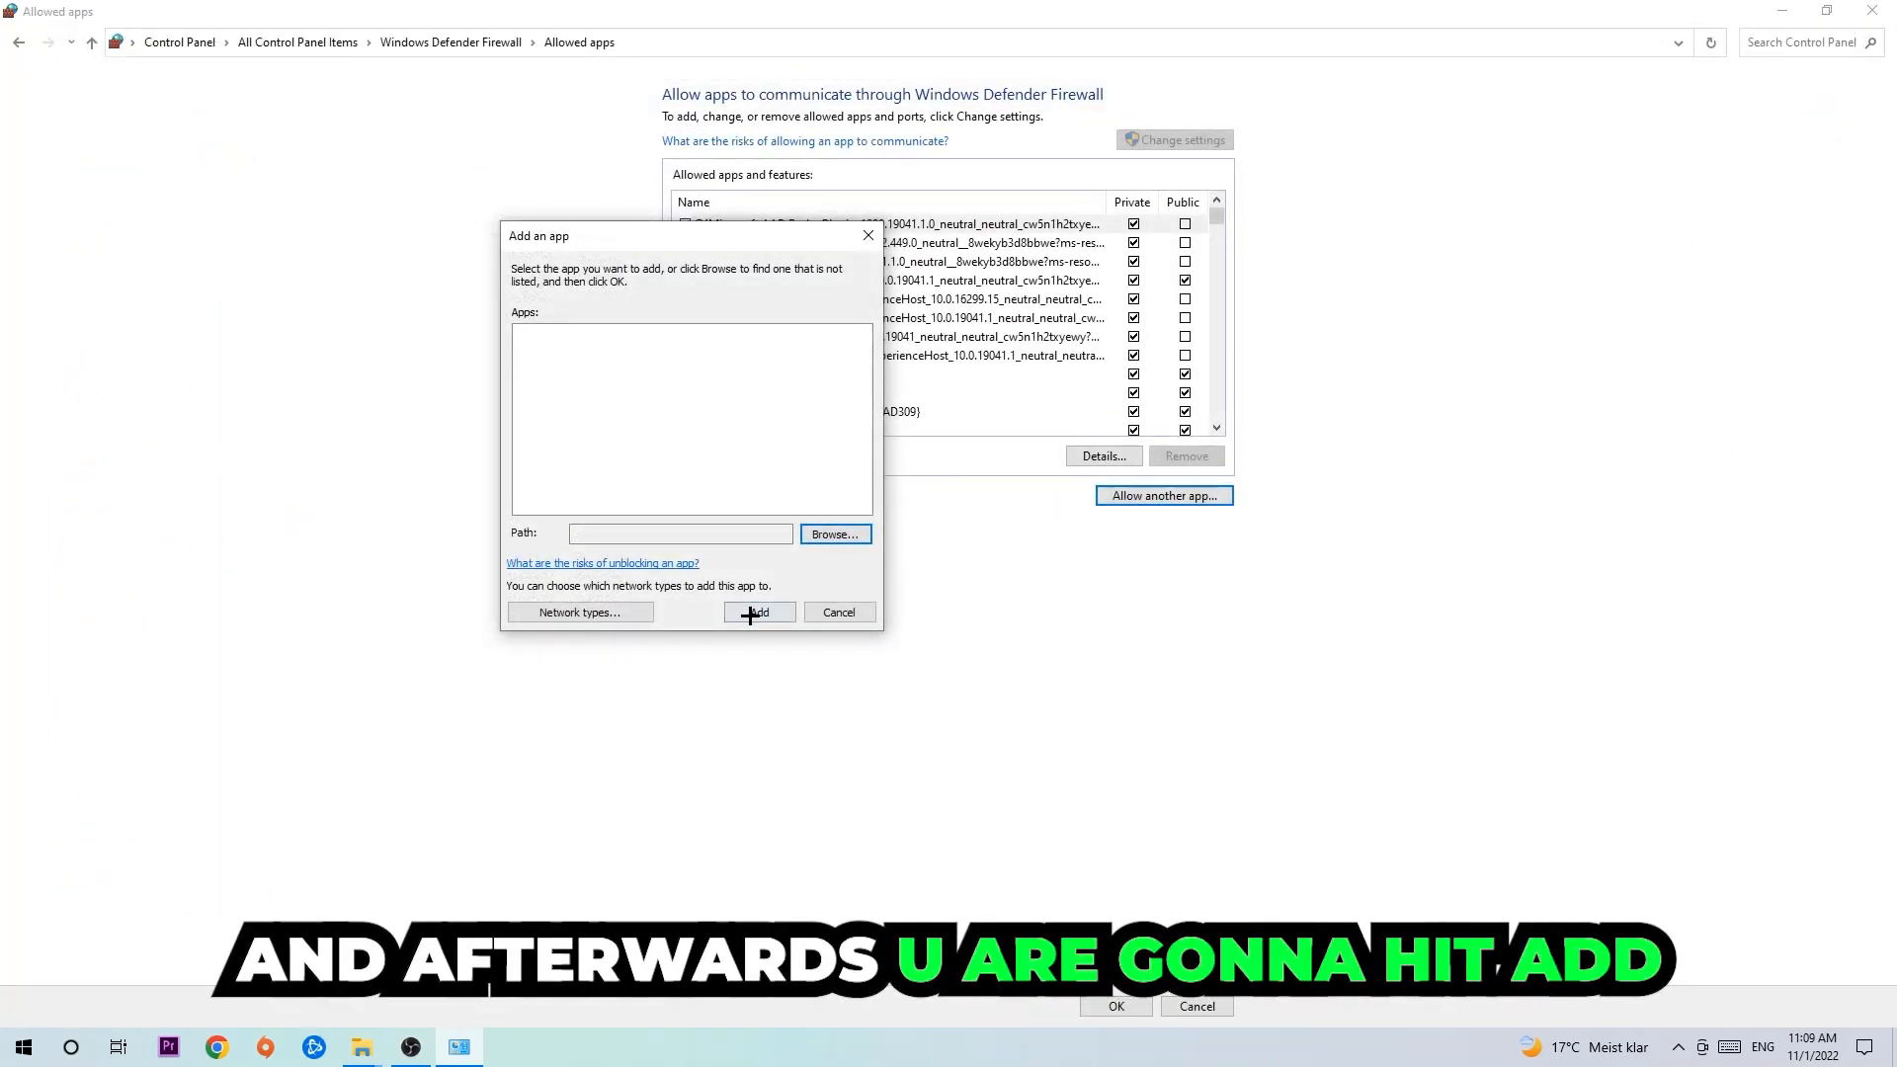
click(757, 611)
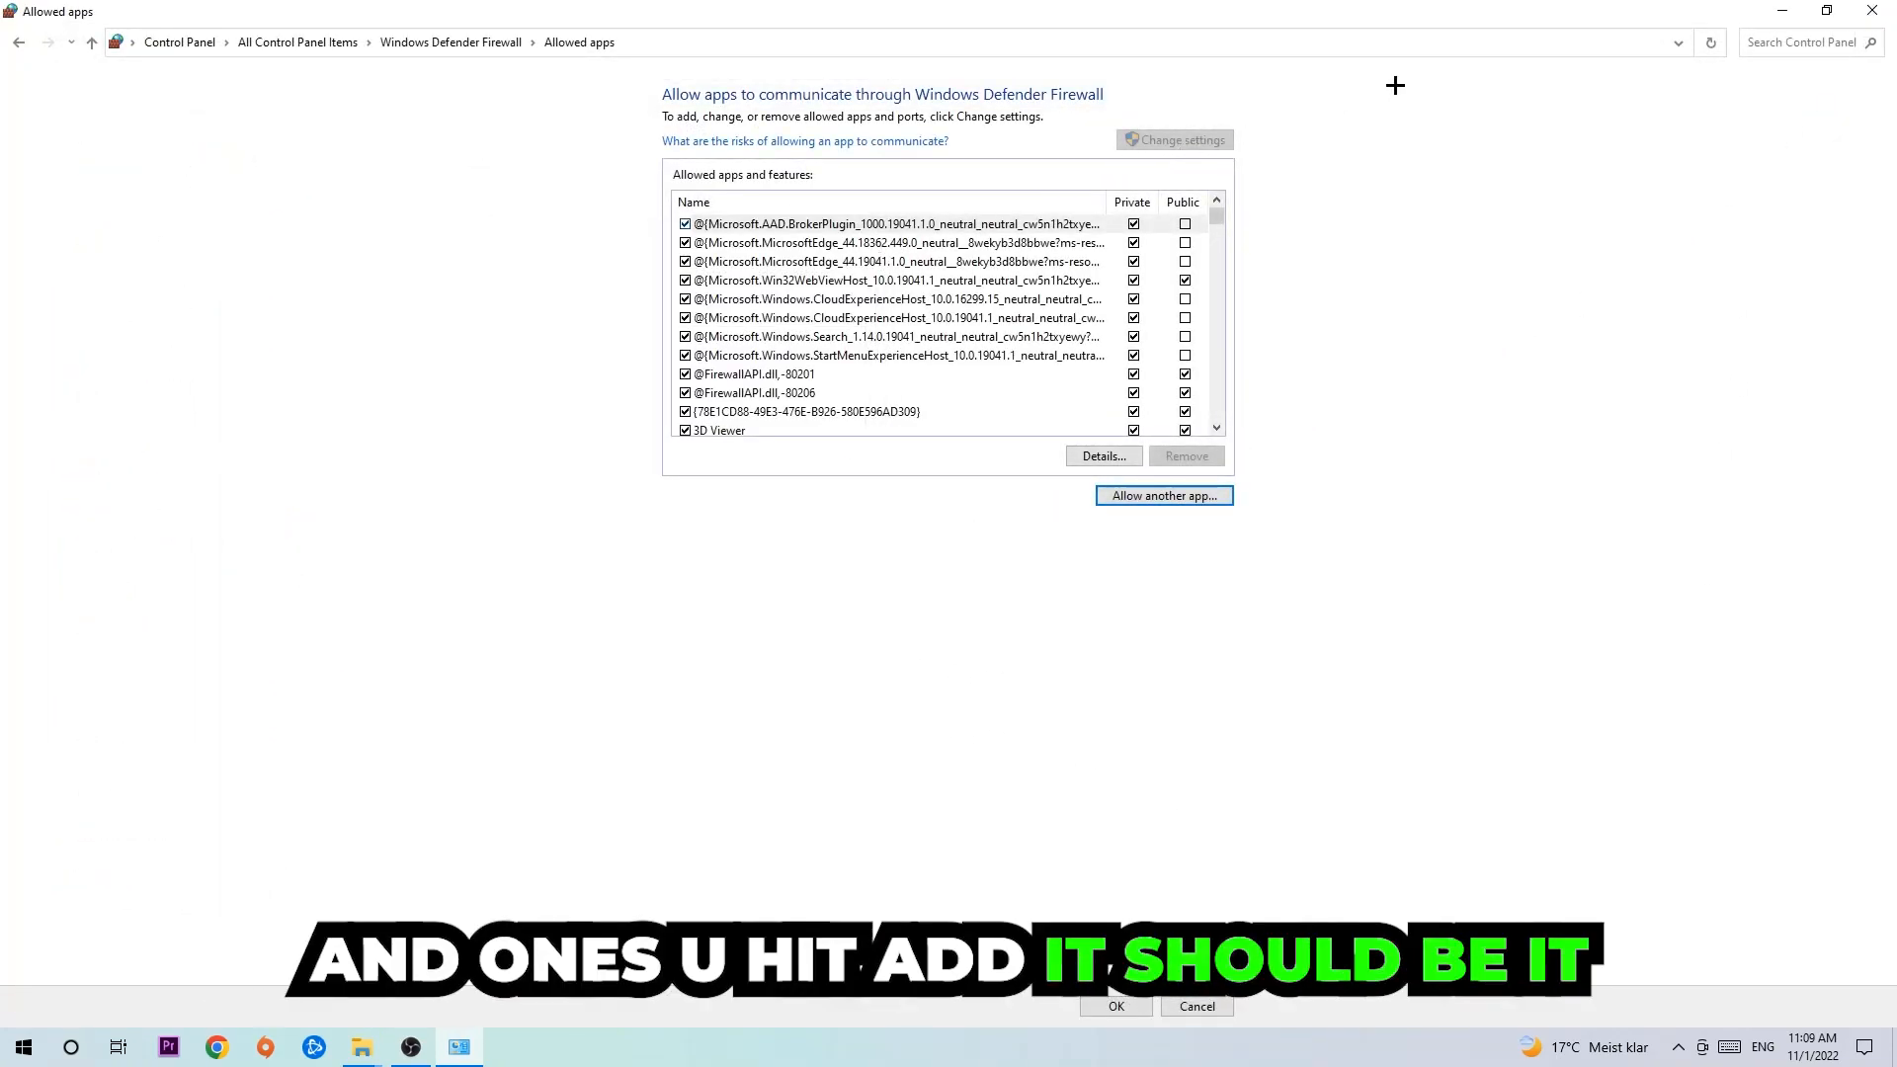